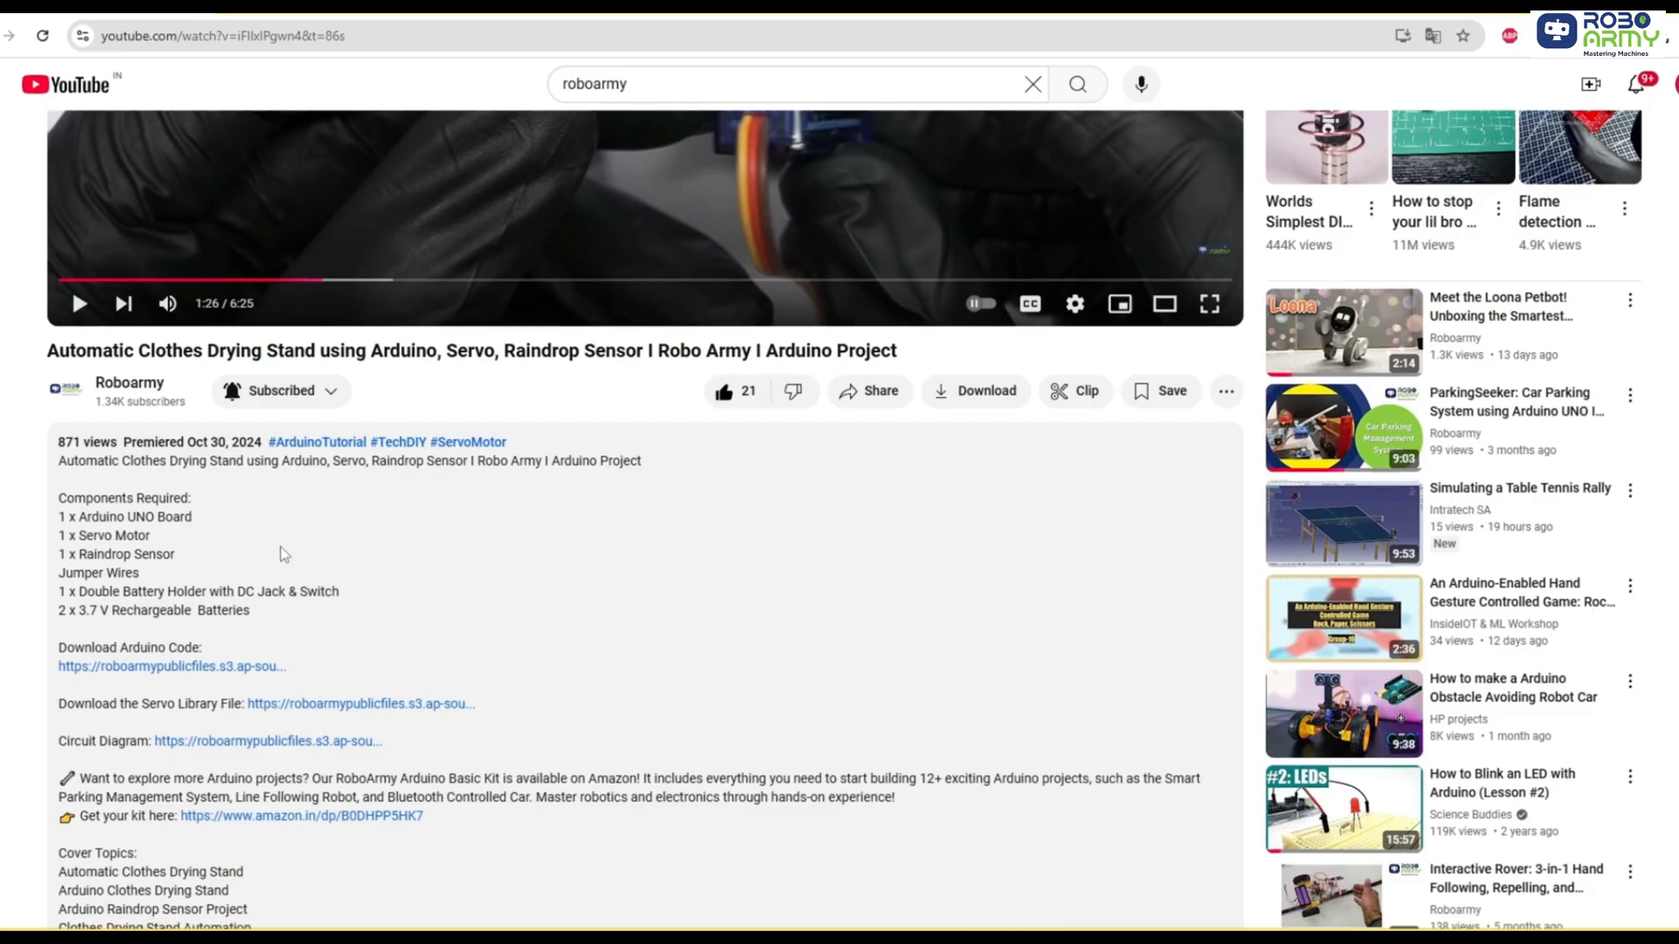
# Scroll the YouTube video description before returning to the desktop
pyautogui.scroll(-3)
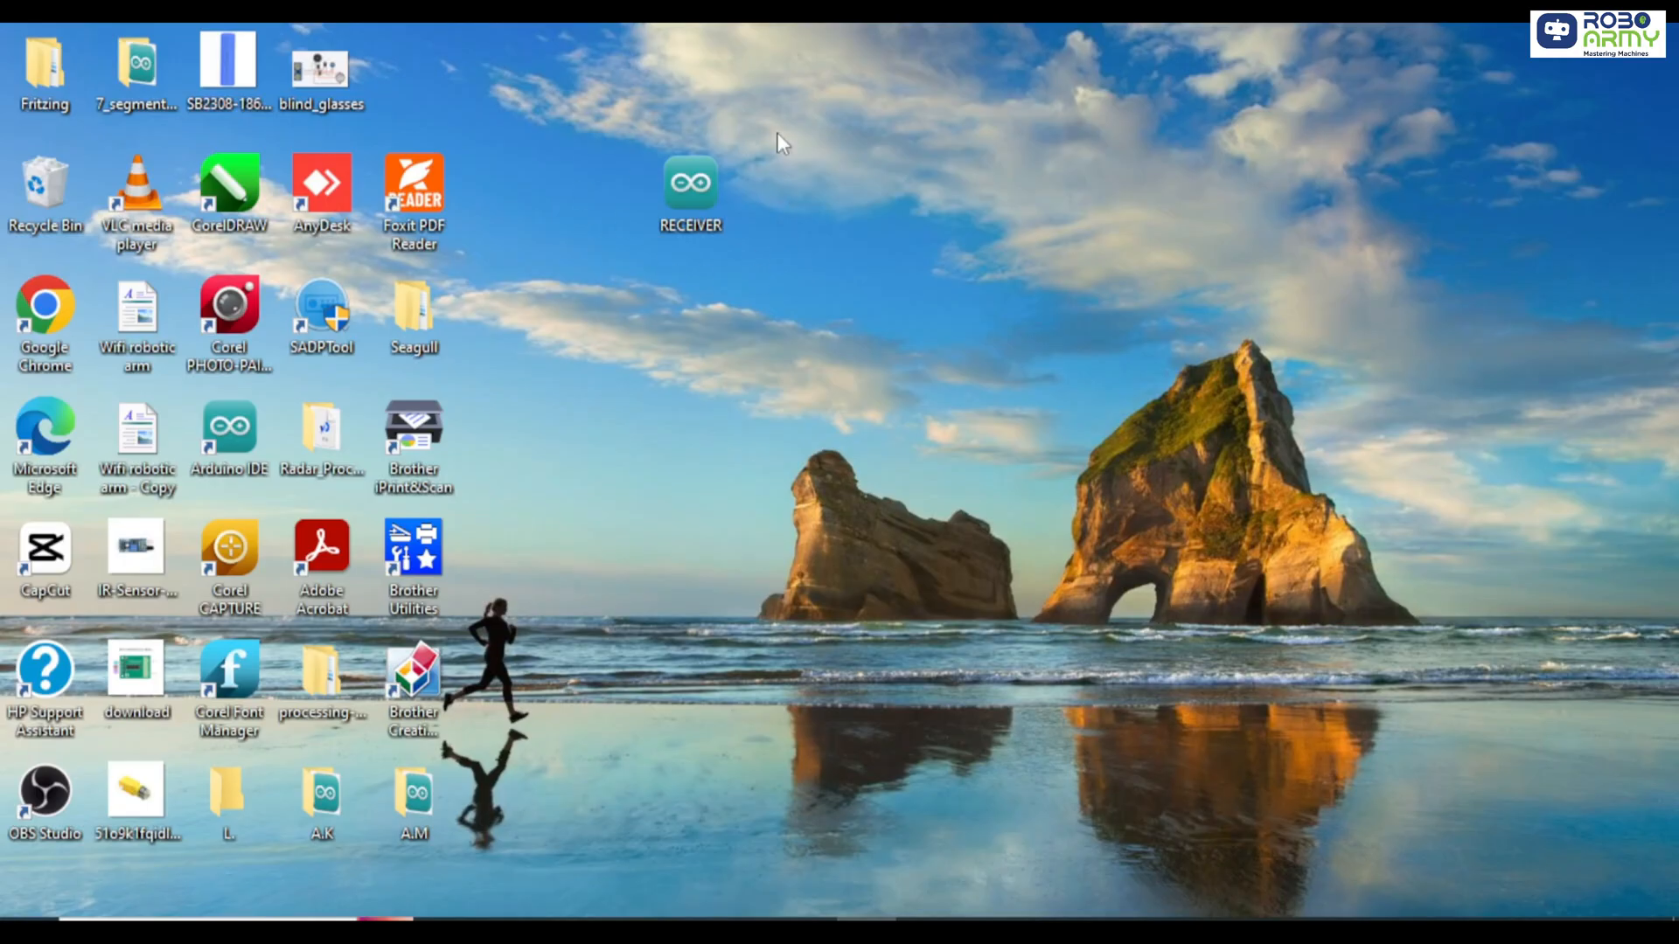
# Open the RECEIVER sketch and scroll through motor pins, direction commands, setup and loop
pyautogui.doubleClick(229, 433)
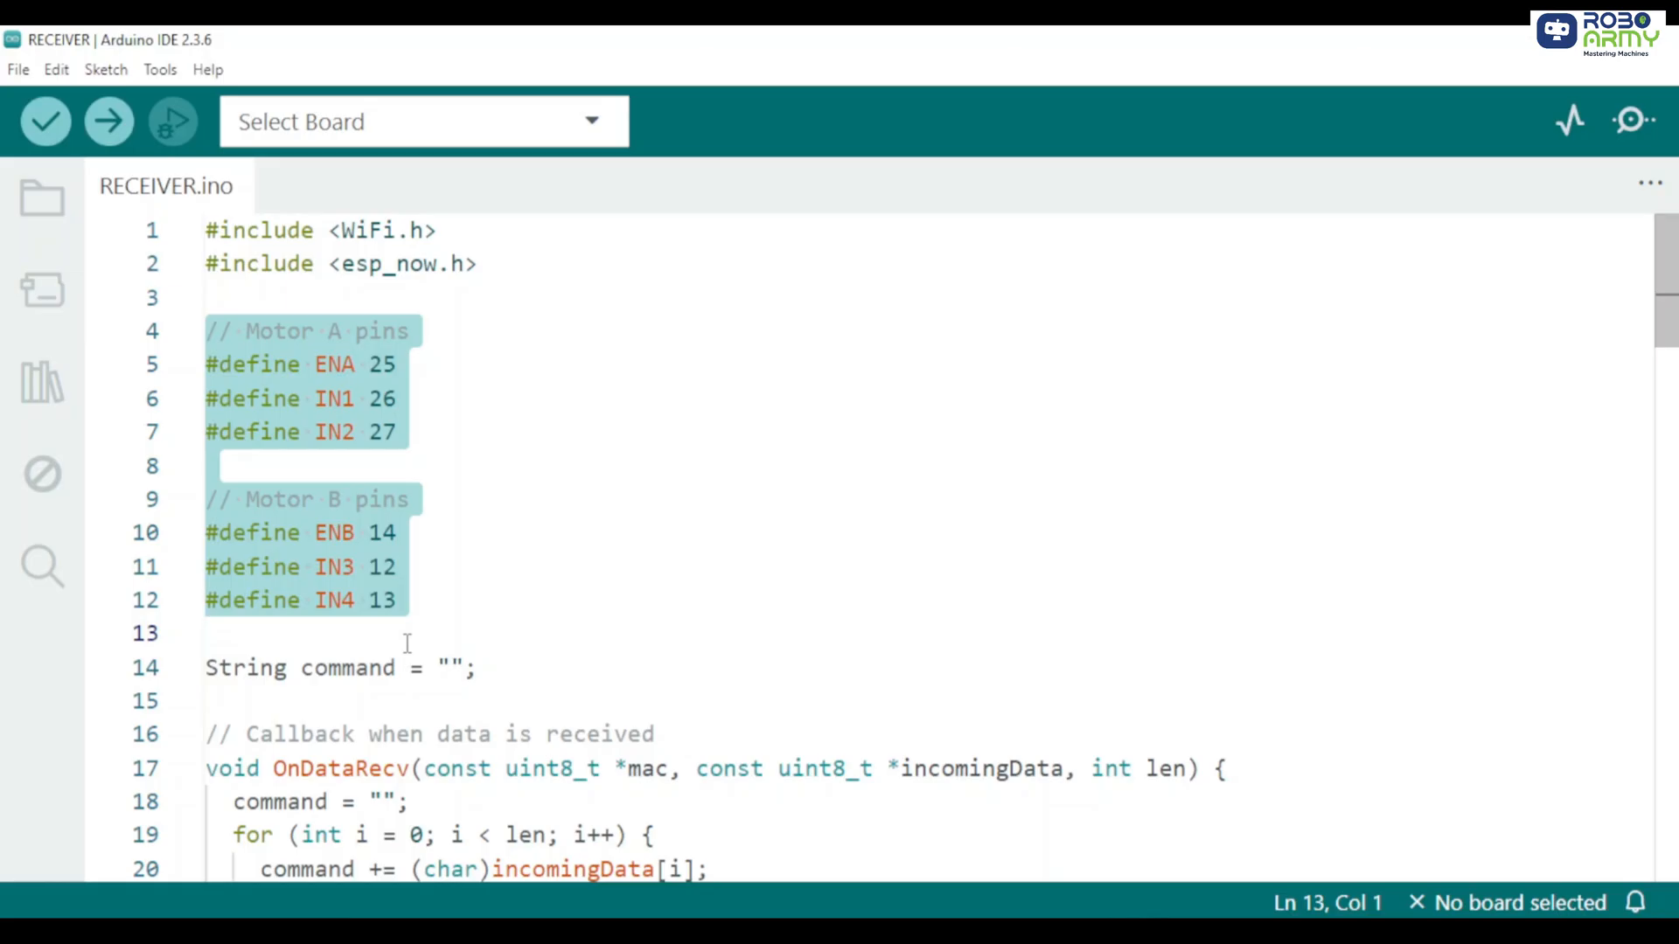
pyautogui.scroll(-3)
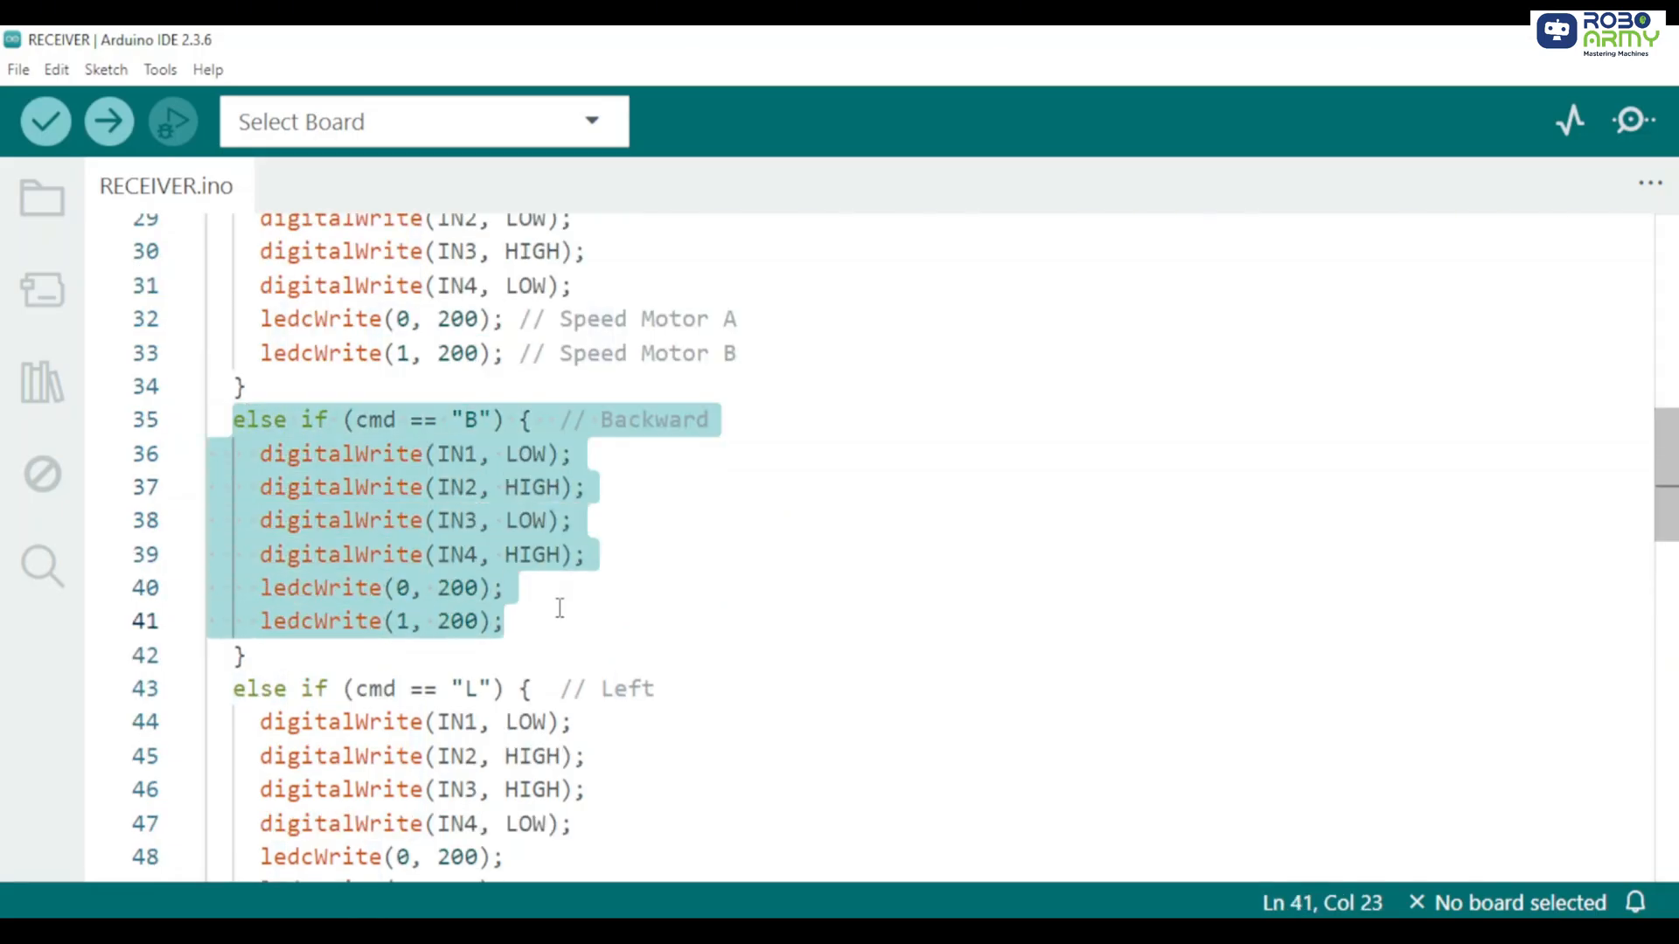
pyautogui.scroll(-3)
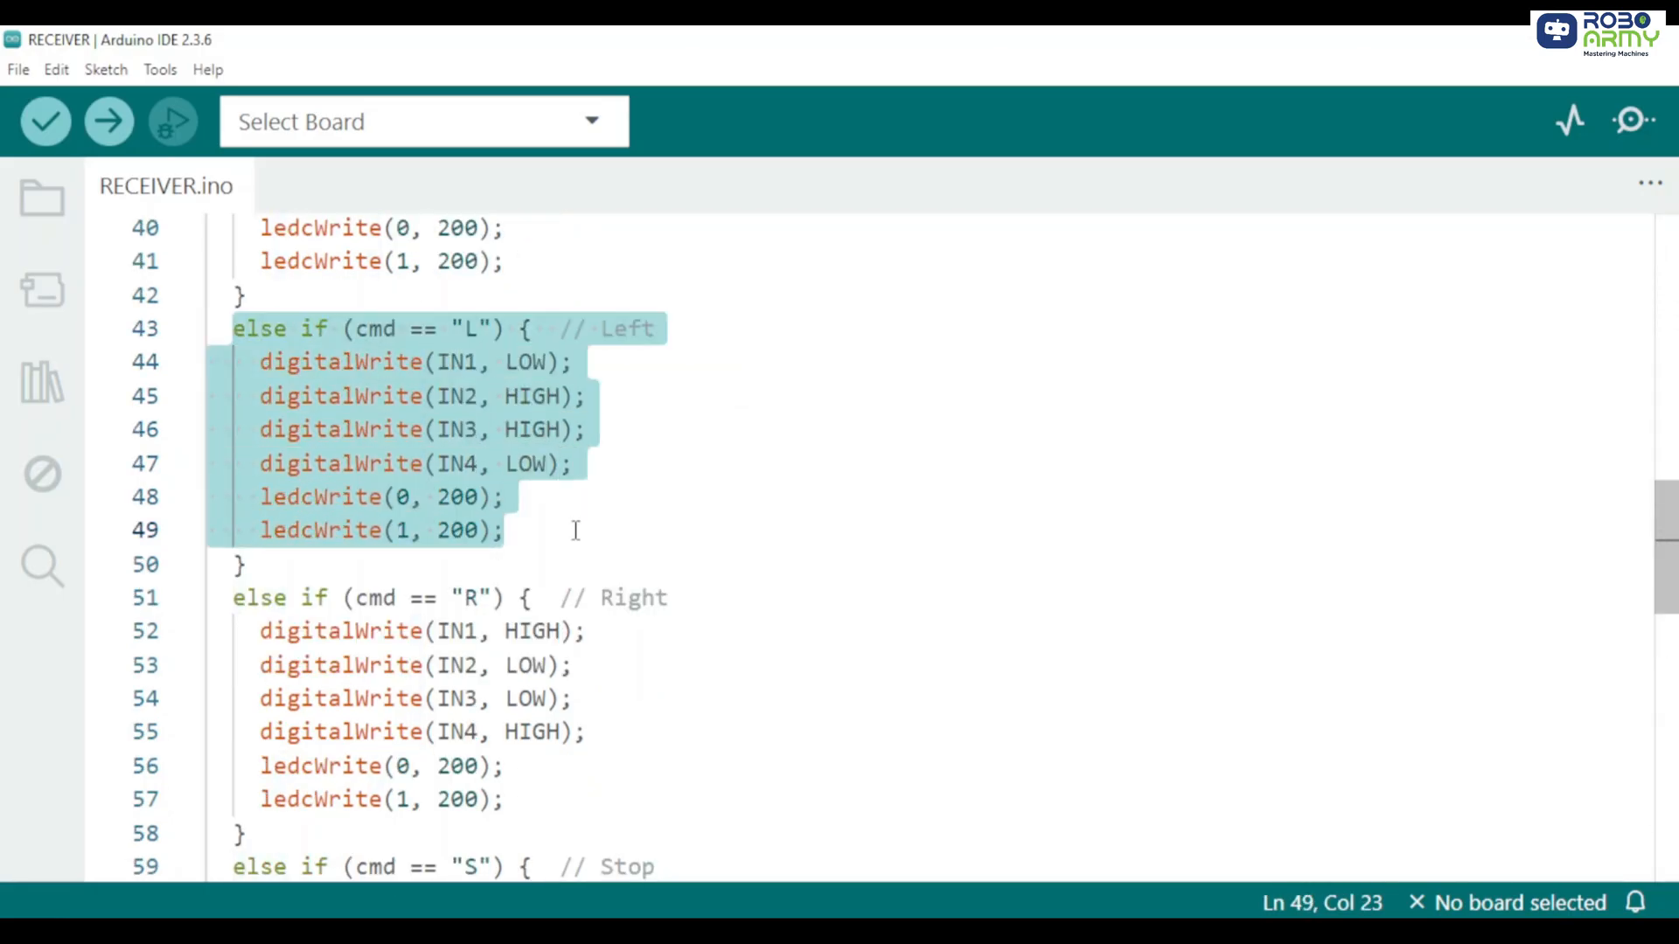
pyautogui.scroll(-3)
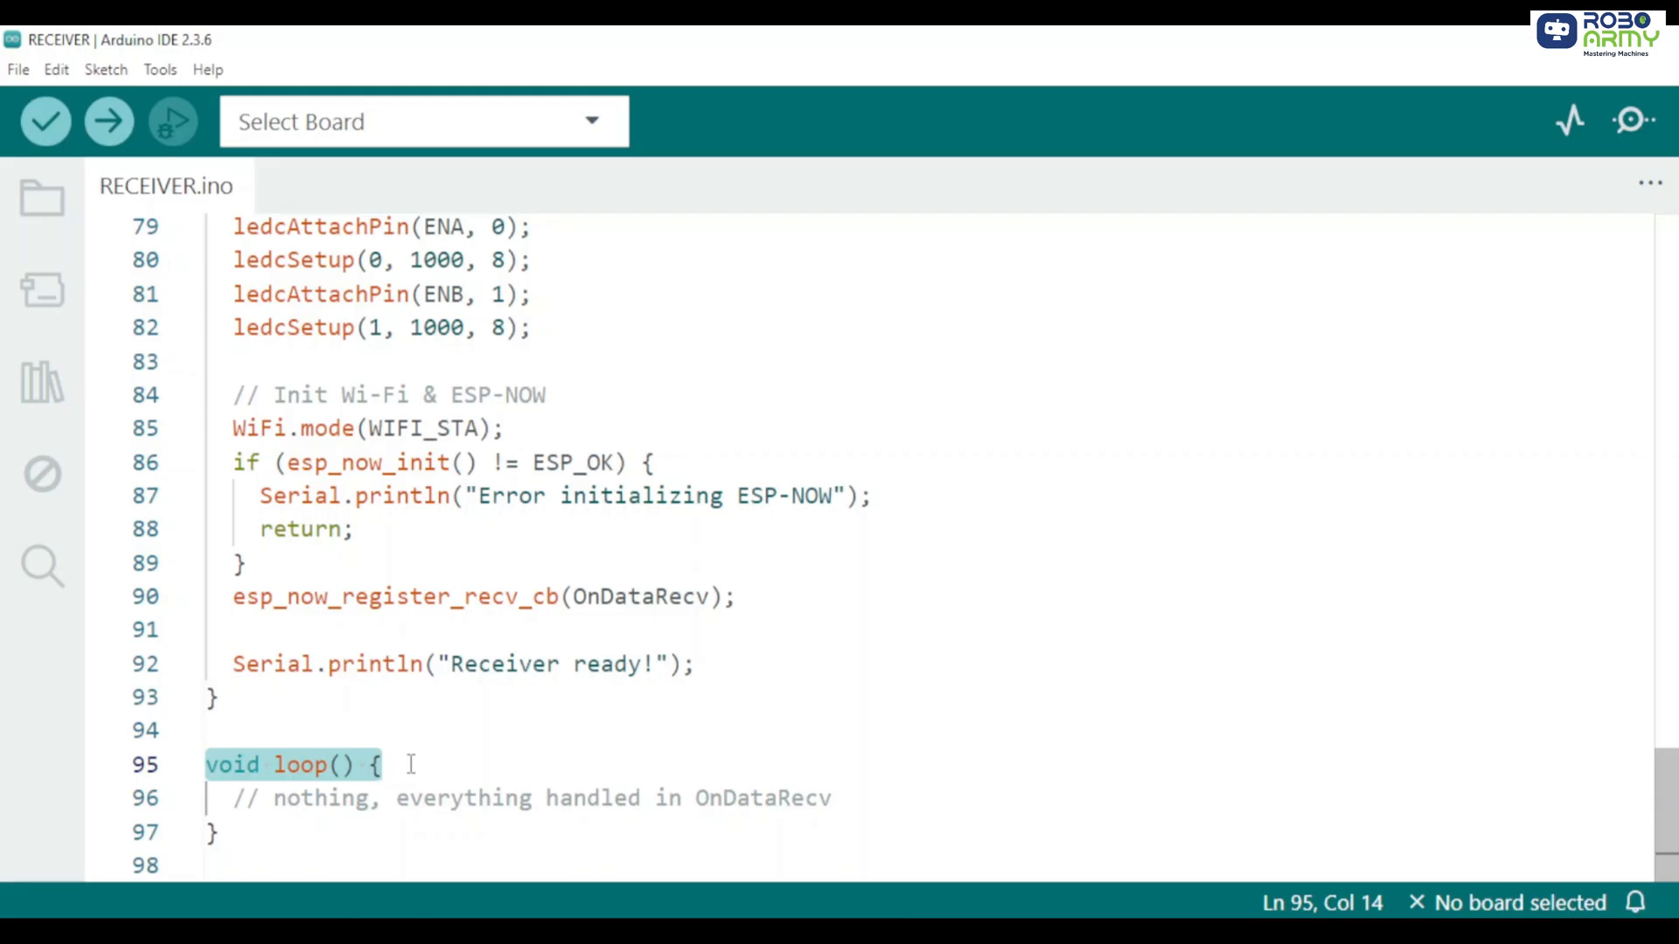
# Target ESP32 Dev Module on COM5 and set the serial monitor to 115200 baud
pyautogui.click(159, 69)
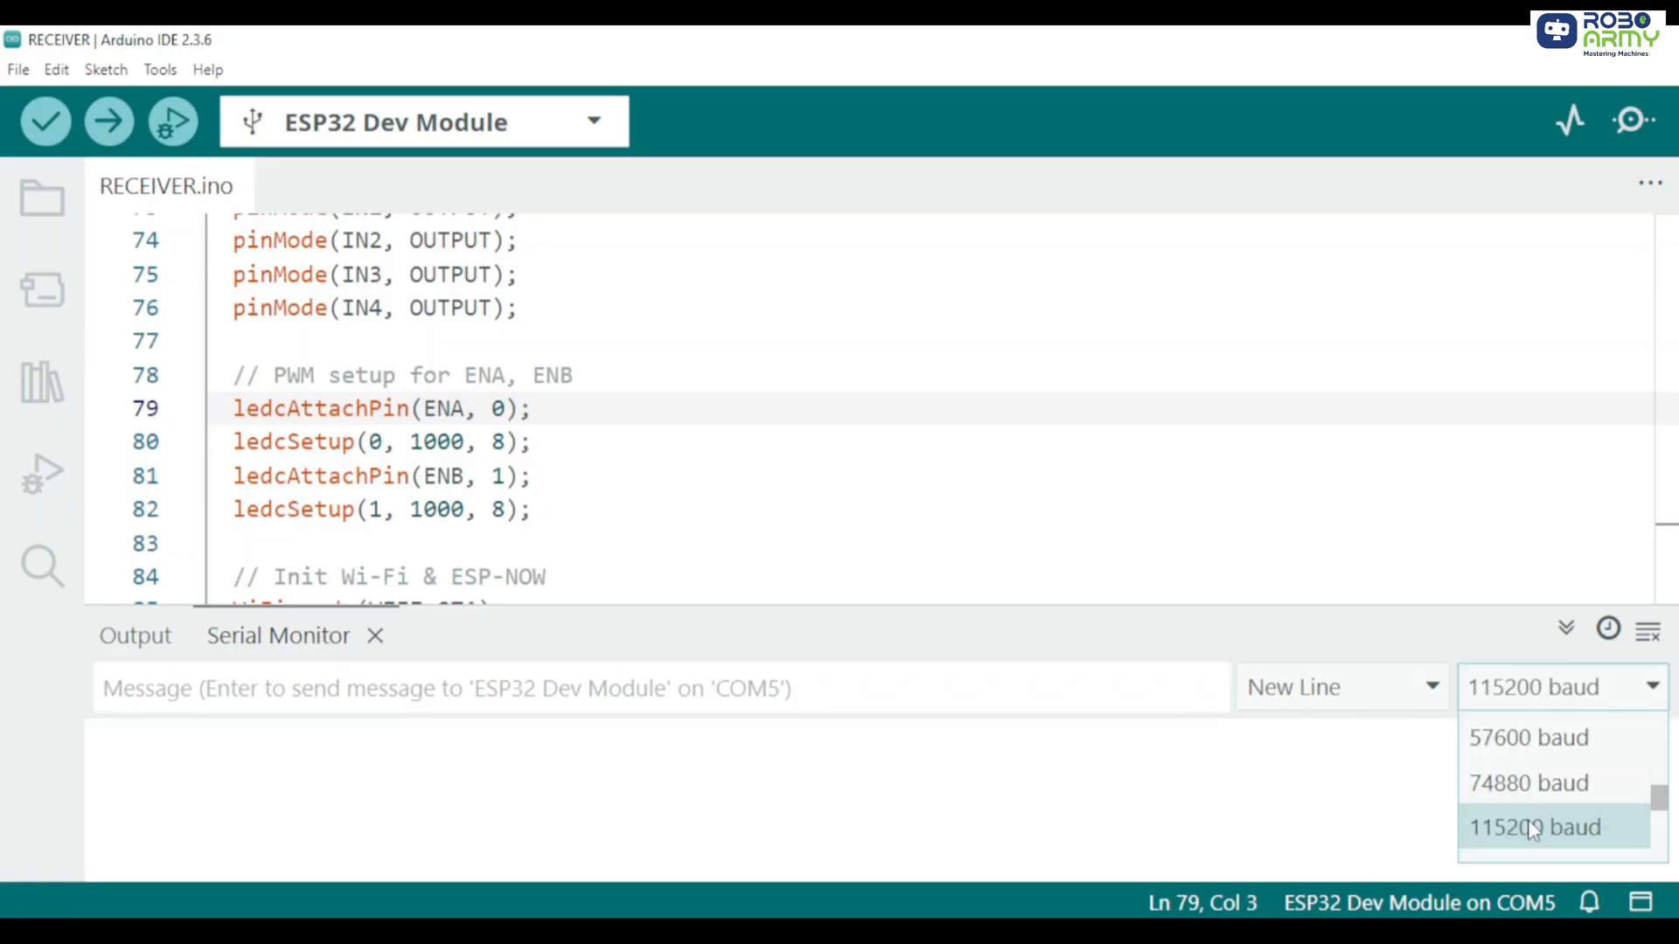
pyautogui.click(1536, 827)
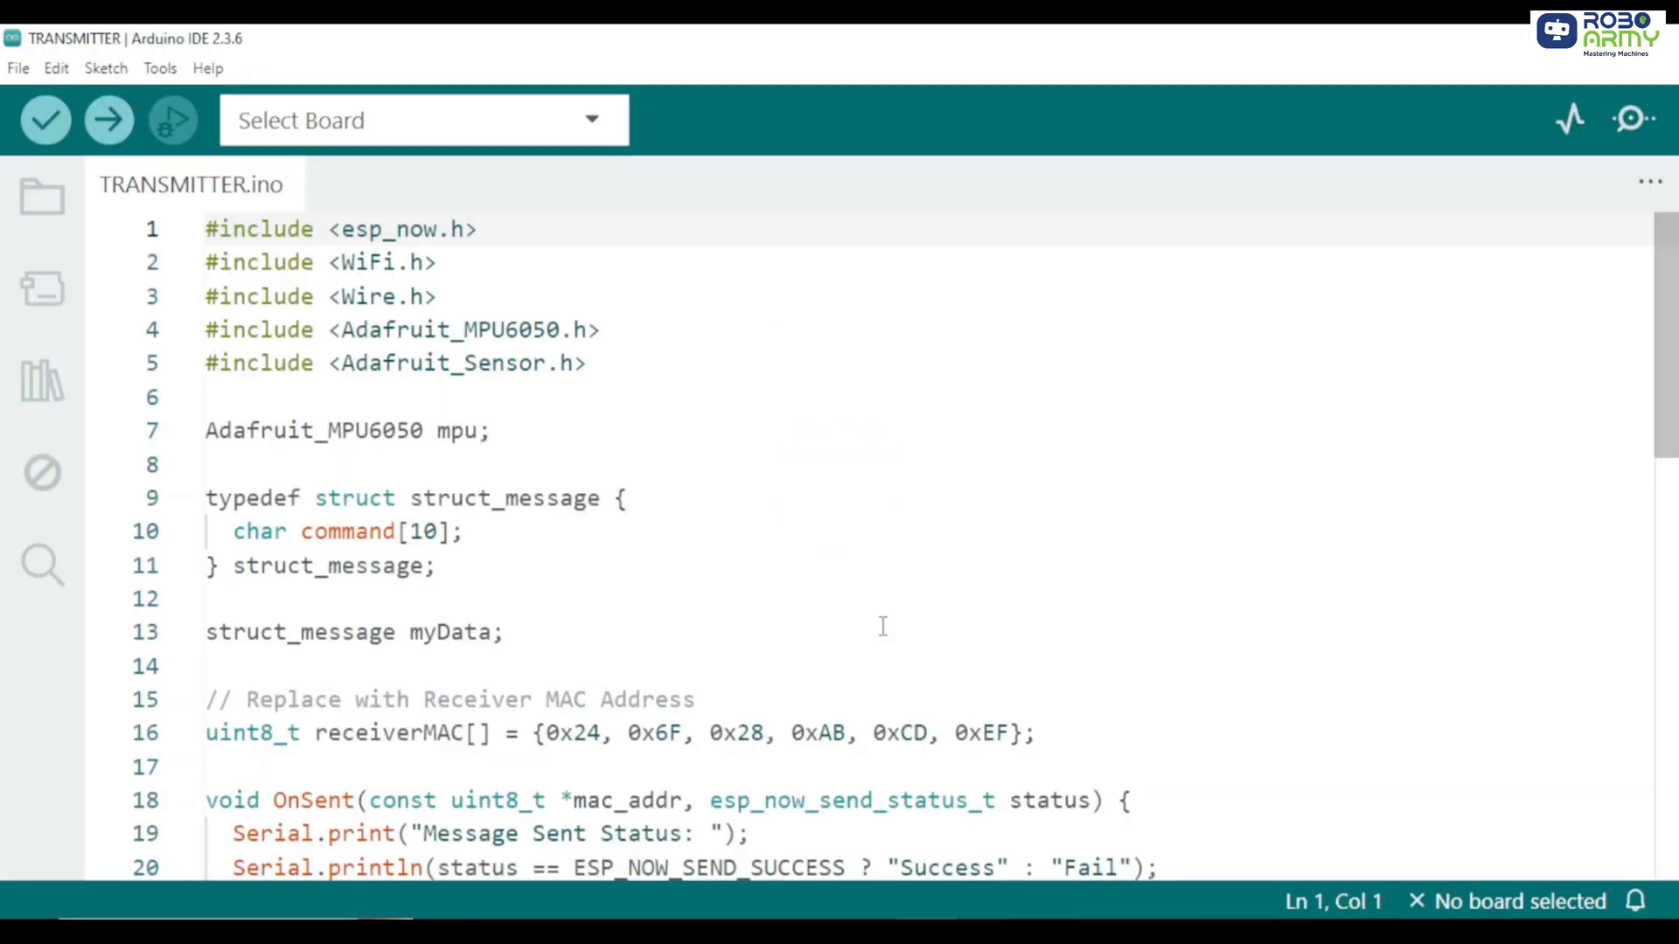
# Highlight the TRANSMITTER sketch's library include lines and move on to the struct definition
pyautogui.click(206, 229)
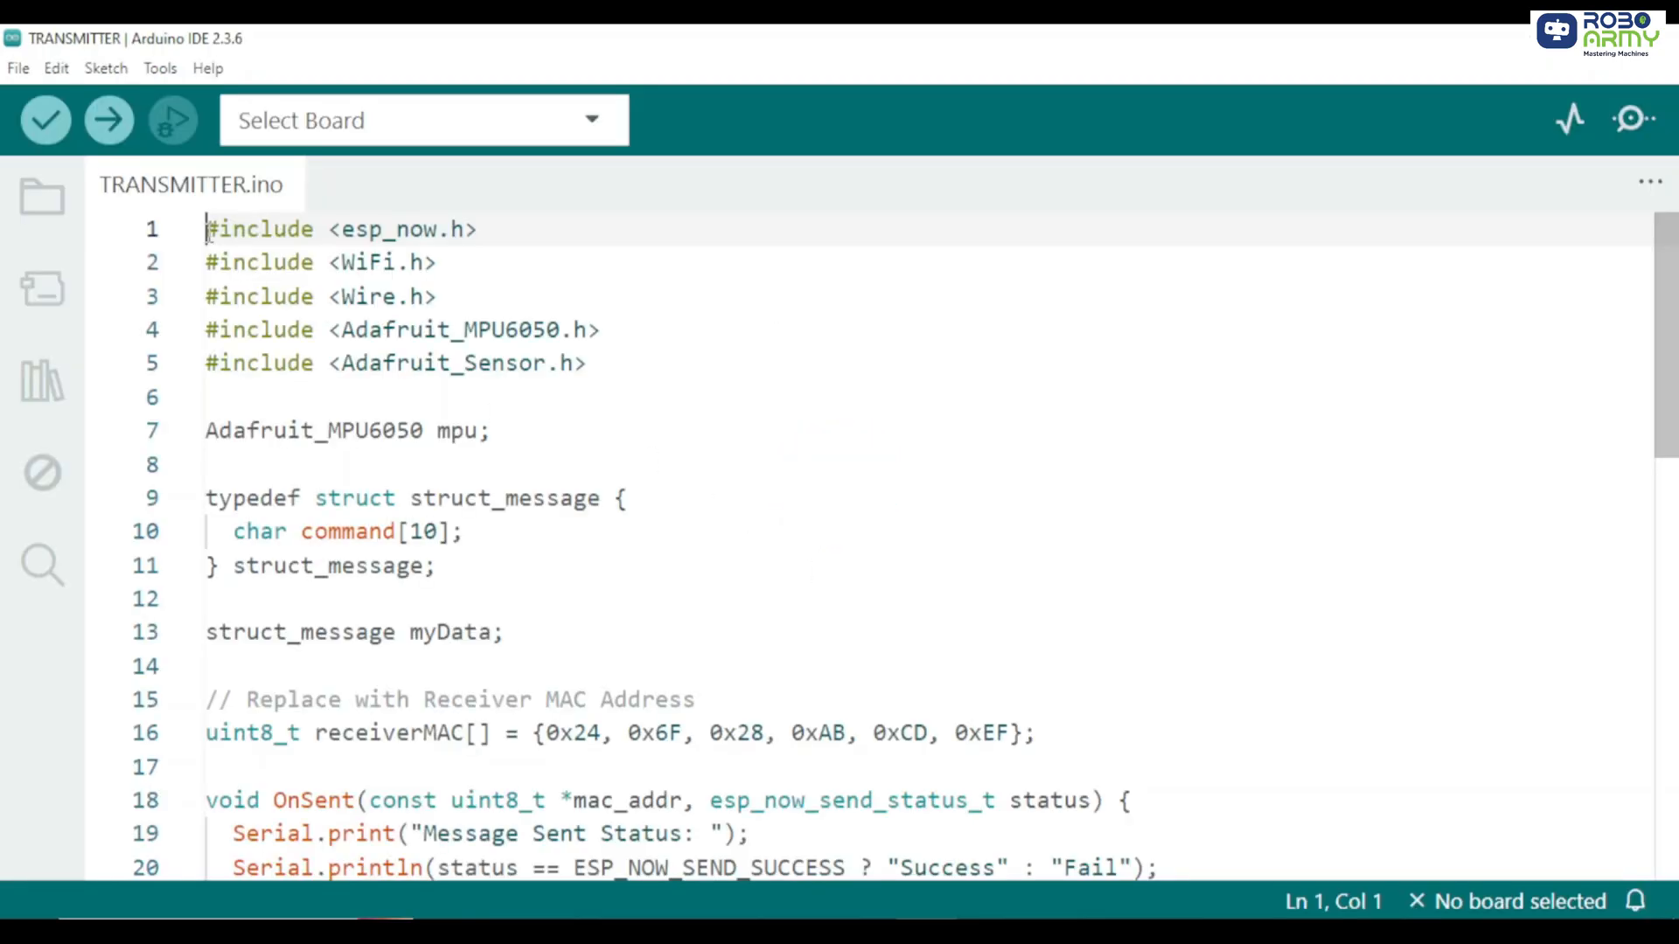
pyautogui.moveTo(206, 229); pyautogui.dragTo(587, 363)
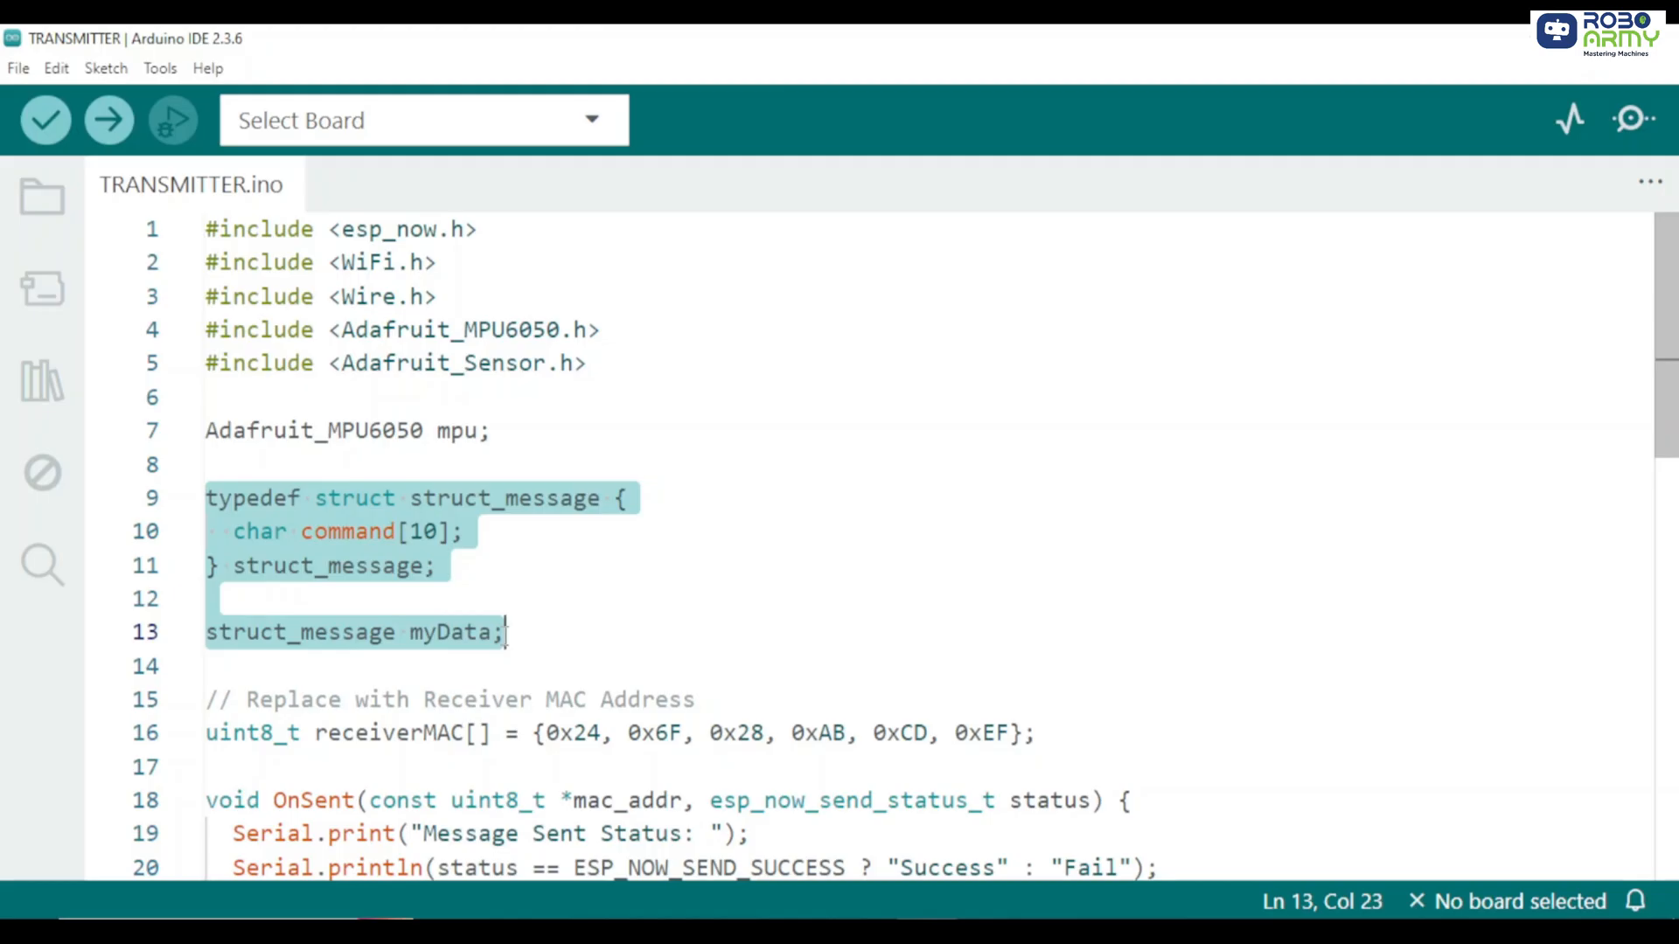
pyautogui.click(1039, 601)
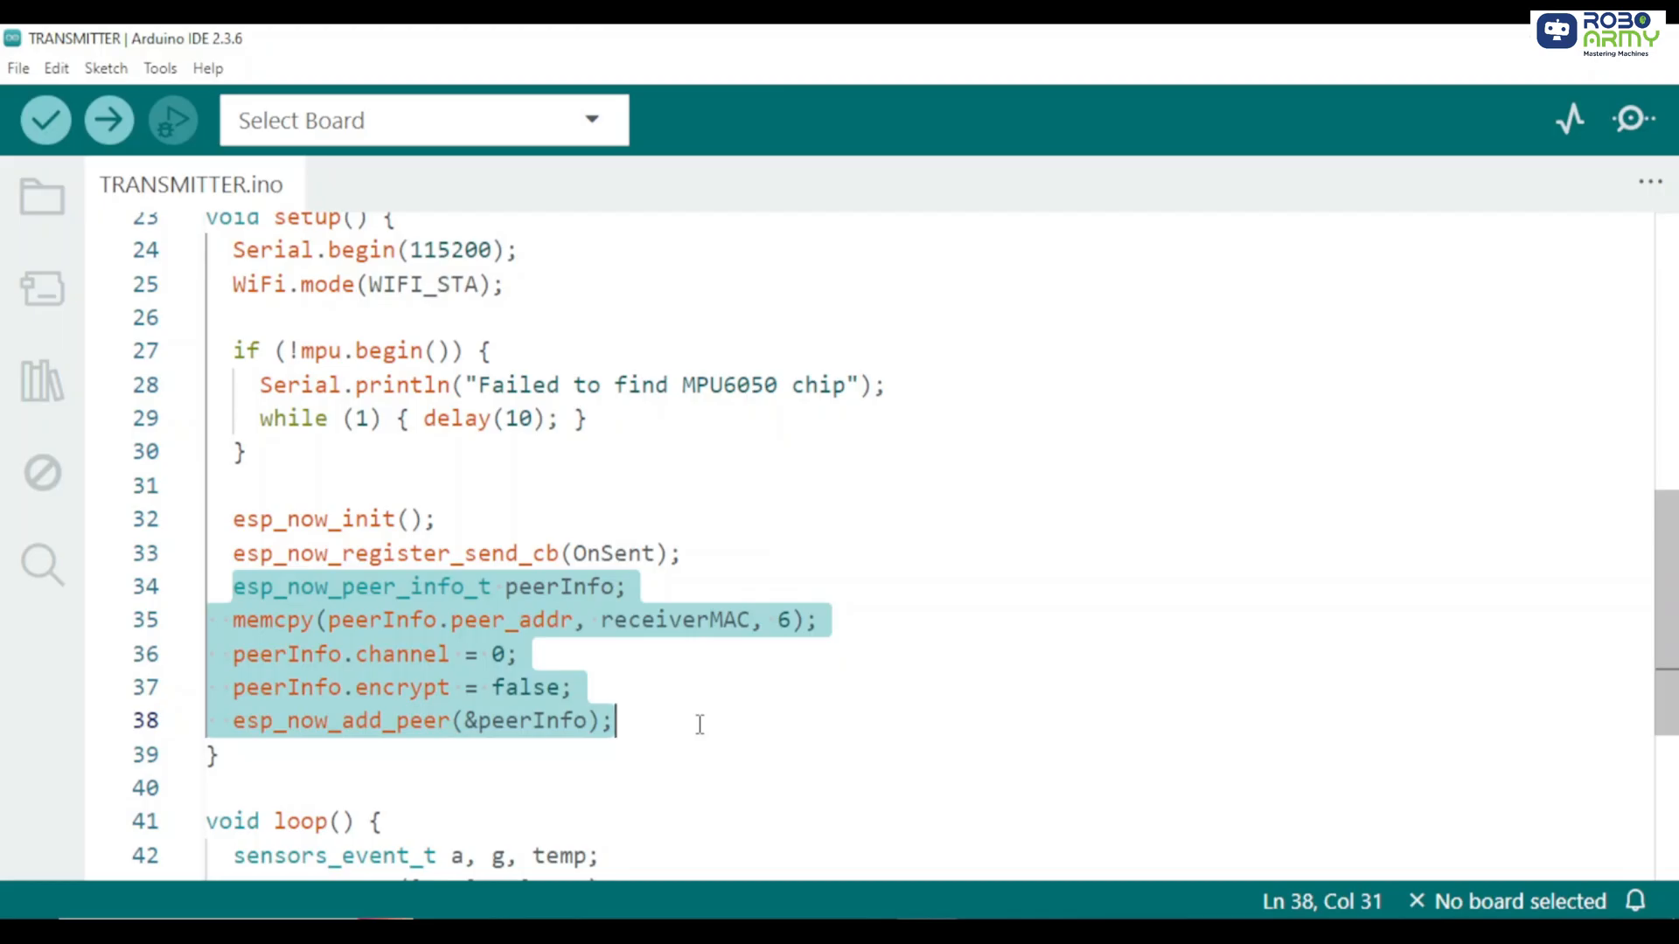
pyautogui.scroll(-3)
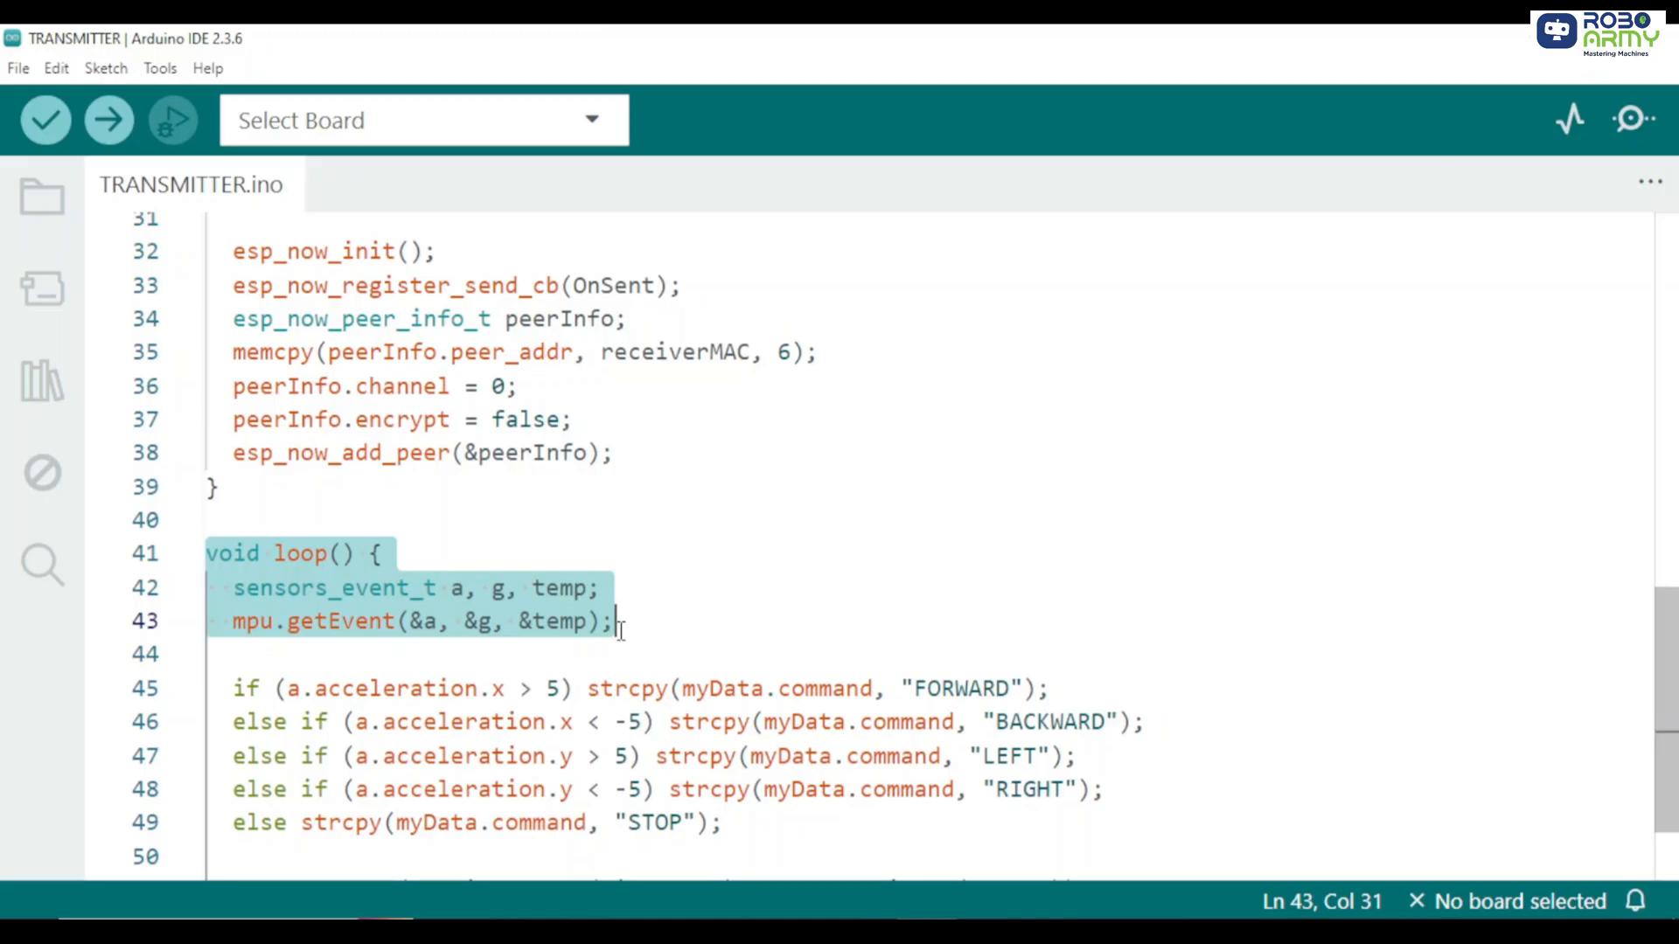
pyautogui.scroll(-3)
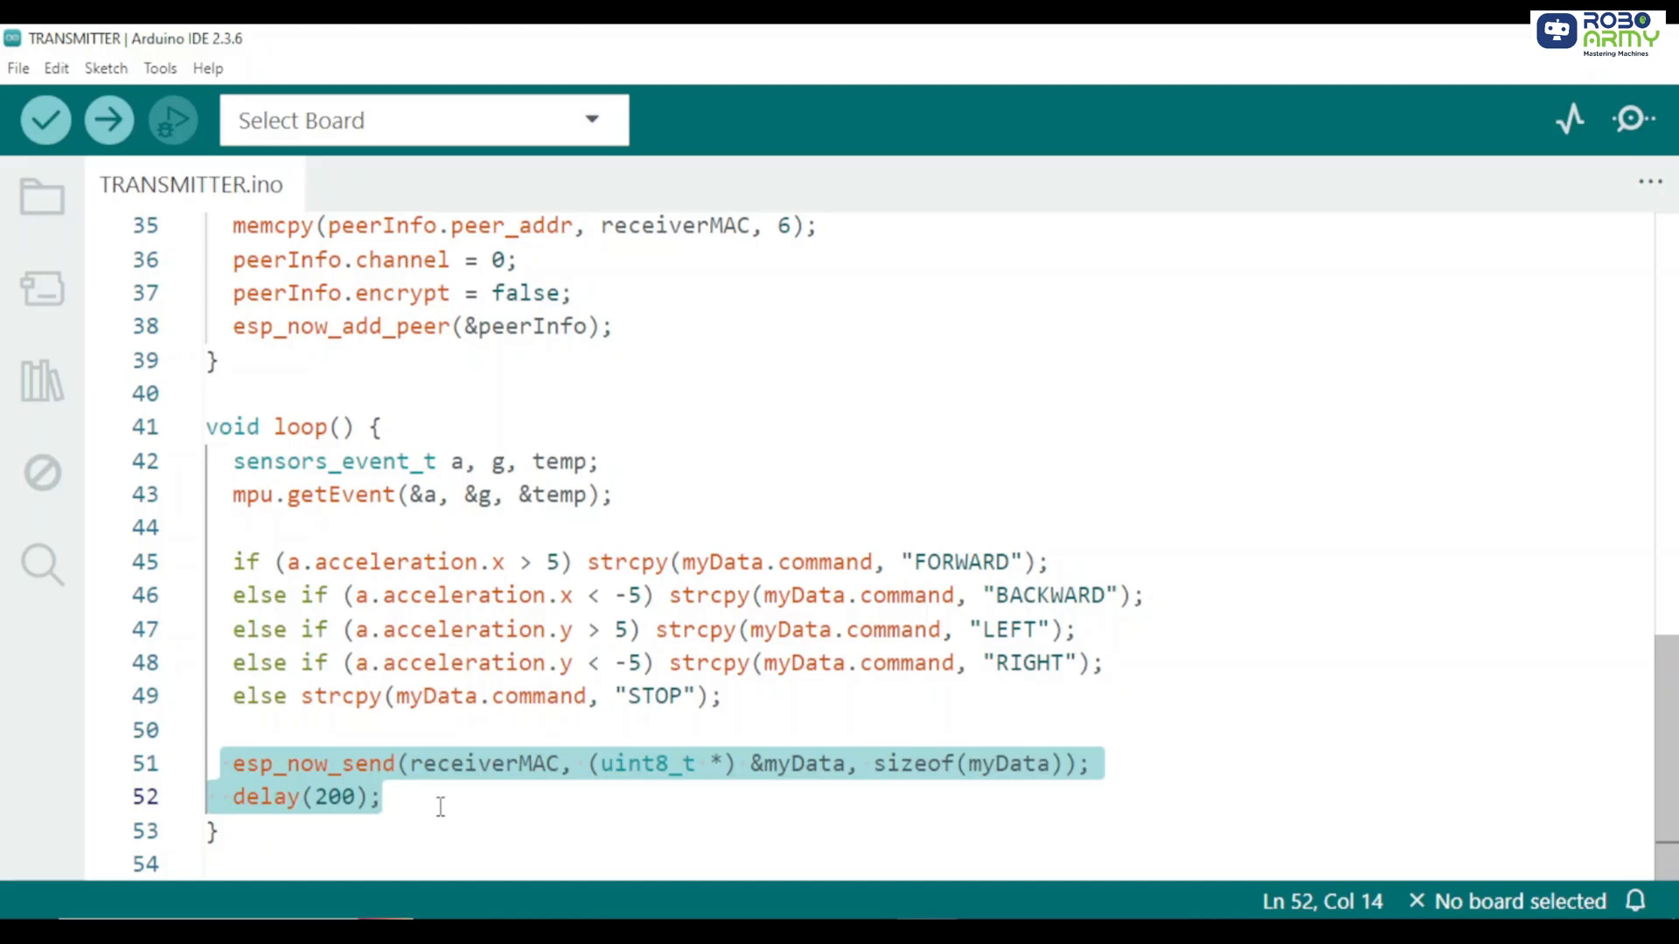
# Select ESP32 Dev Module on COM5 and upload the TRANSMITTER sketch
pyautogui.click(160, 67)
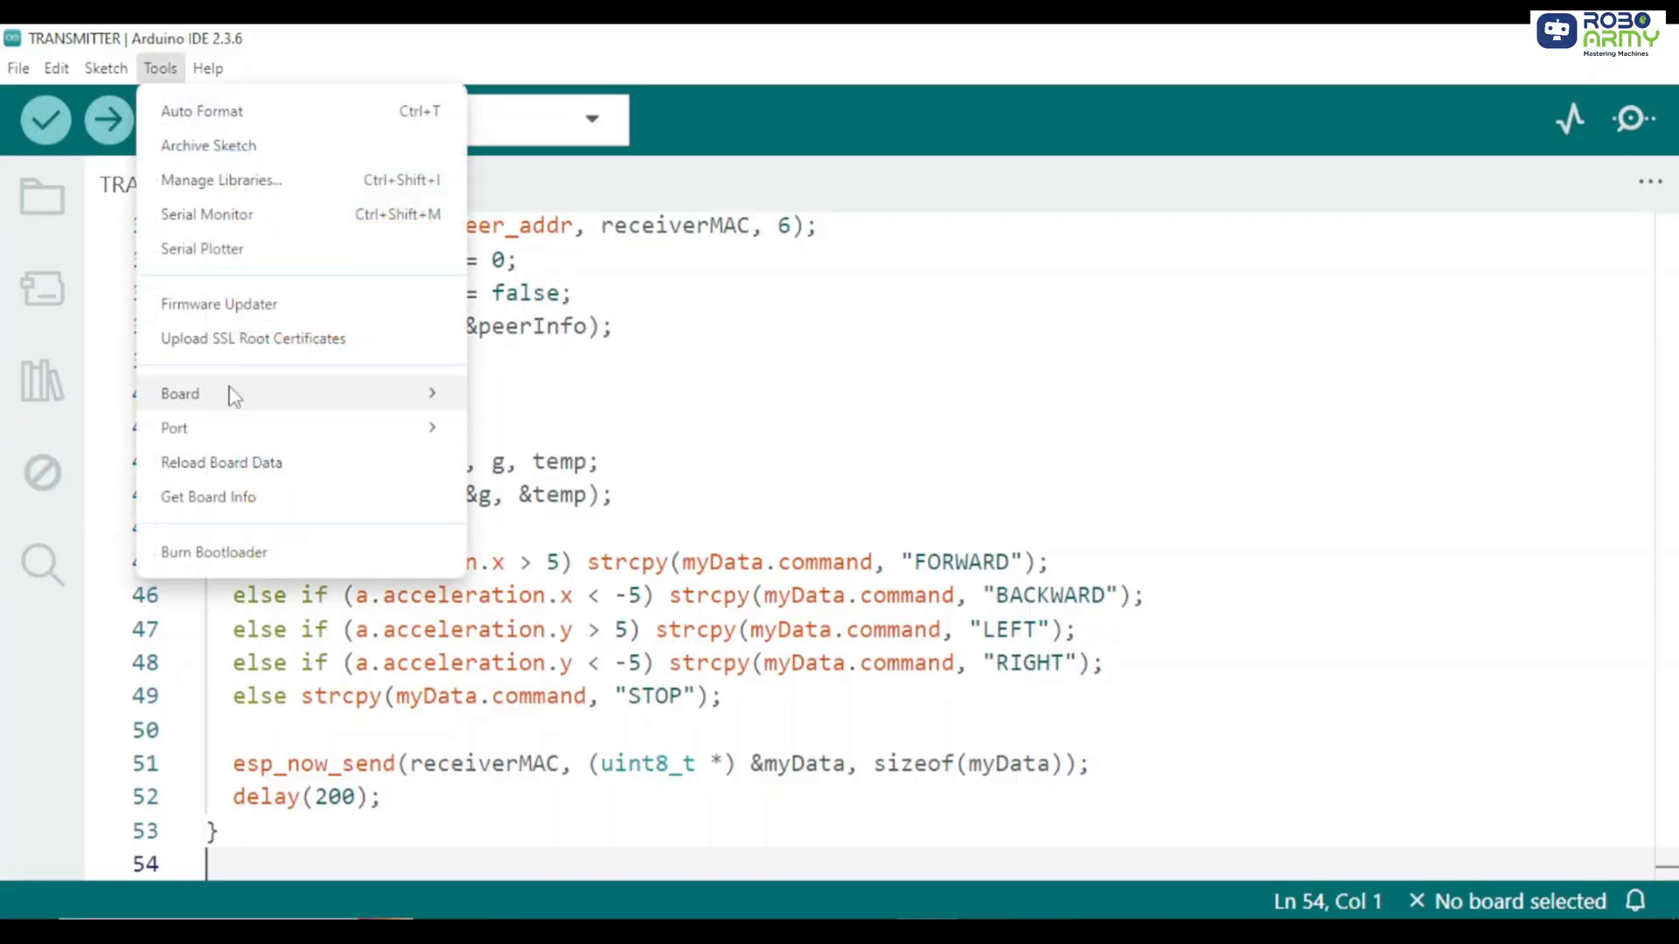
pyautogui.moveTo(201, 110)
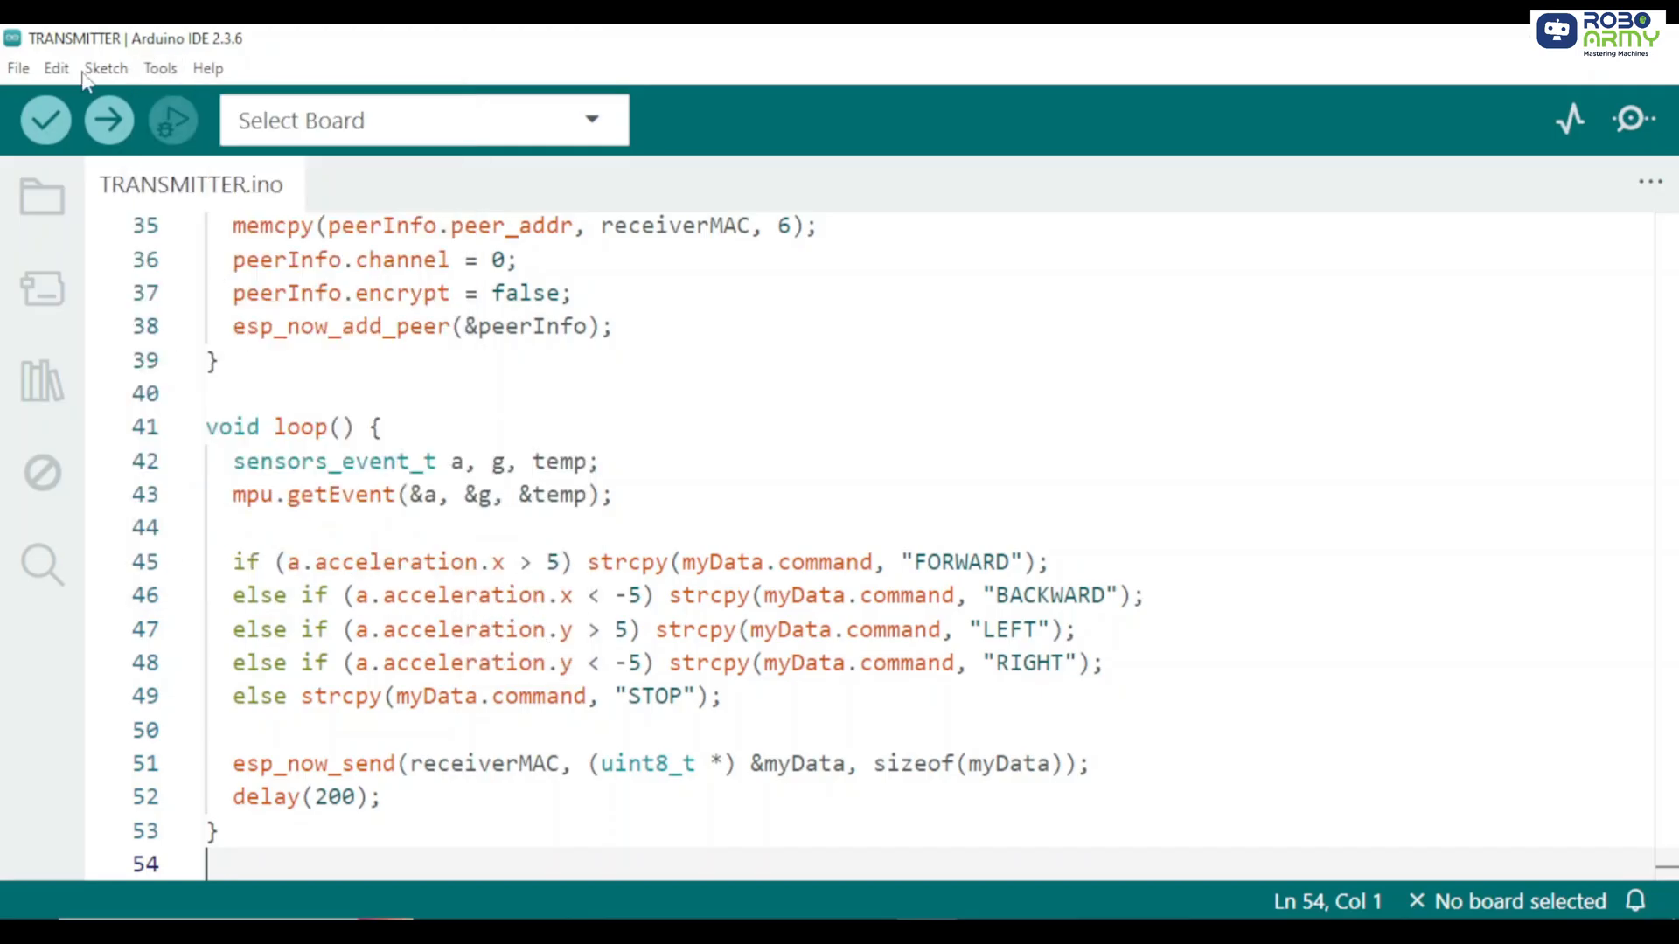
pyautogui.click(109, 119)
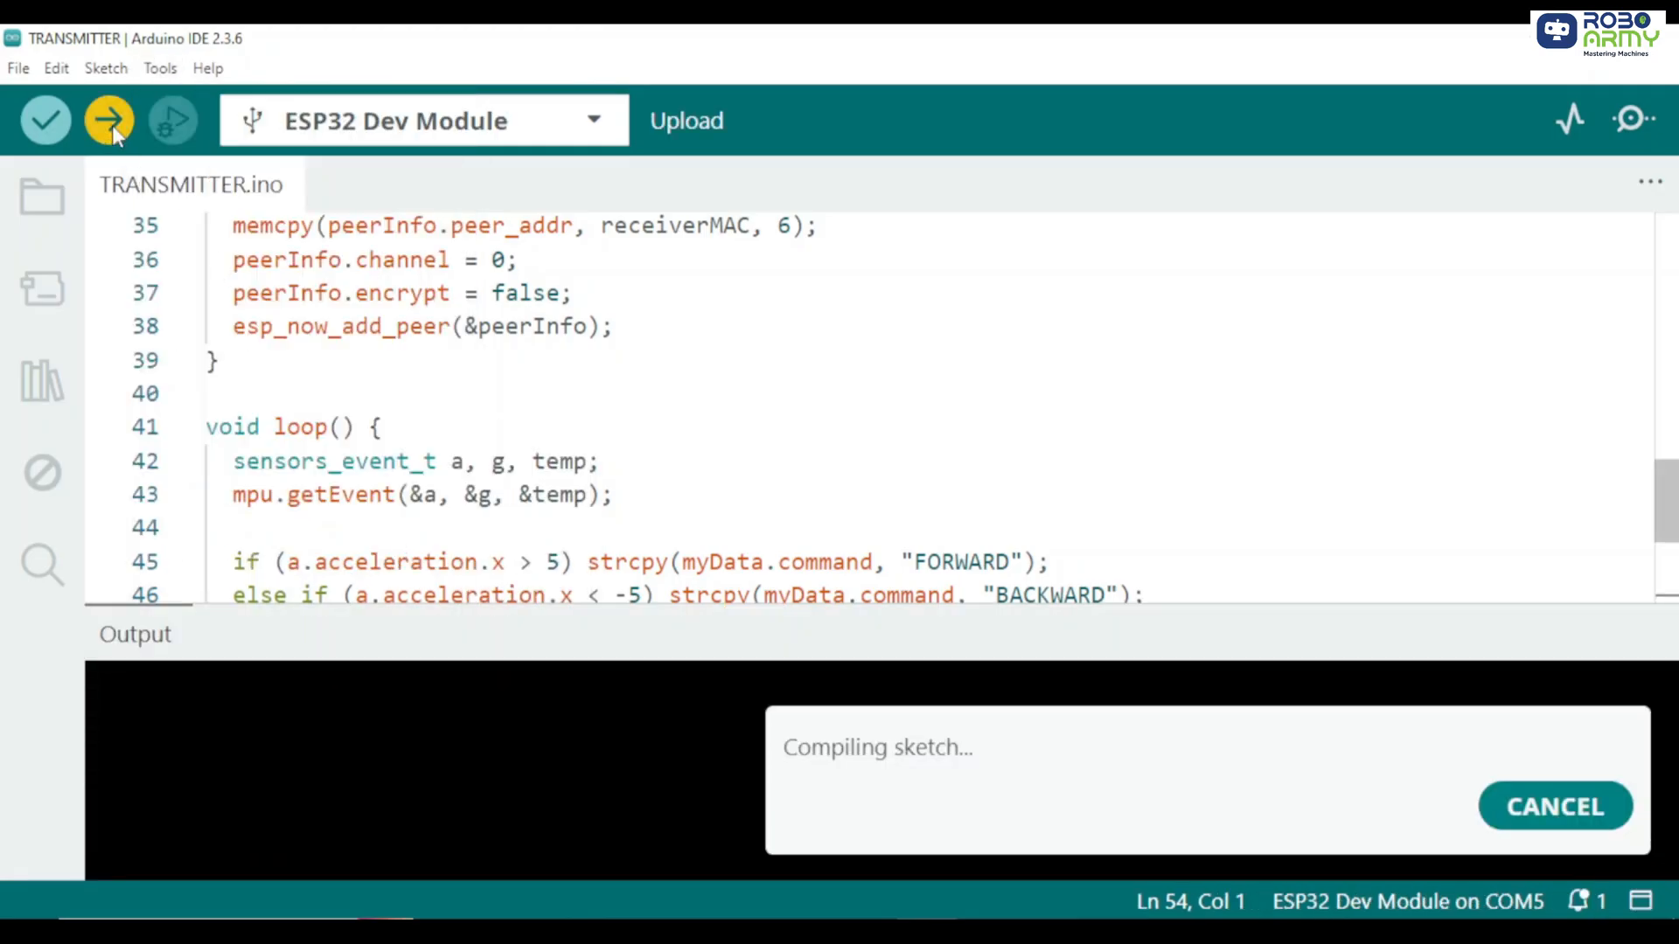